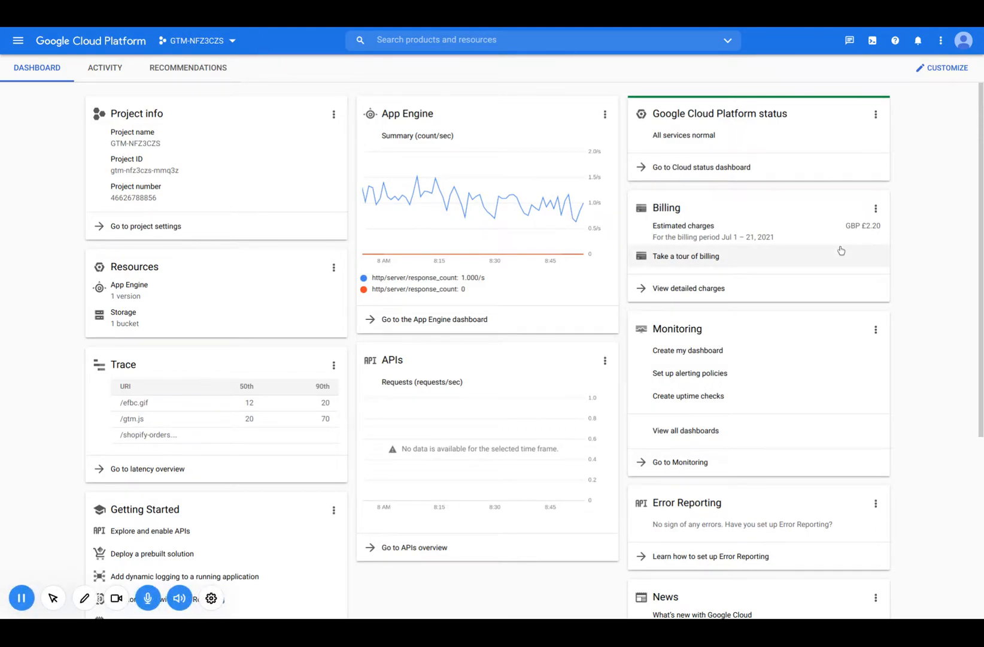
pyautogui.moveTo(459, 262)
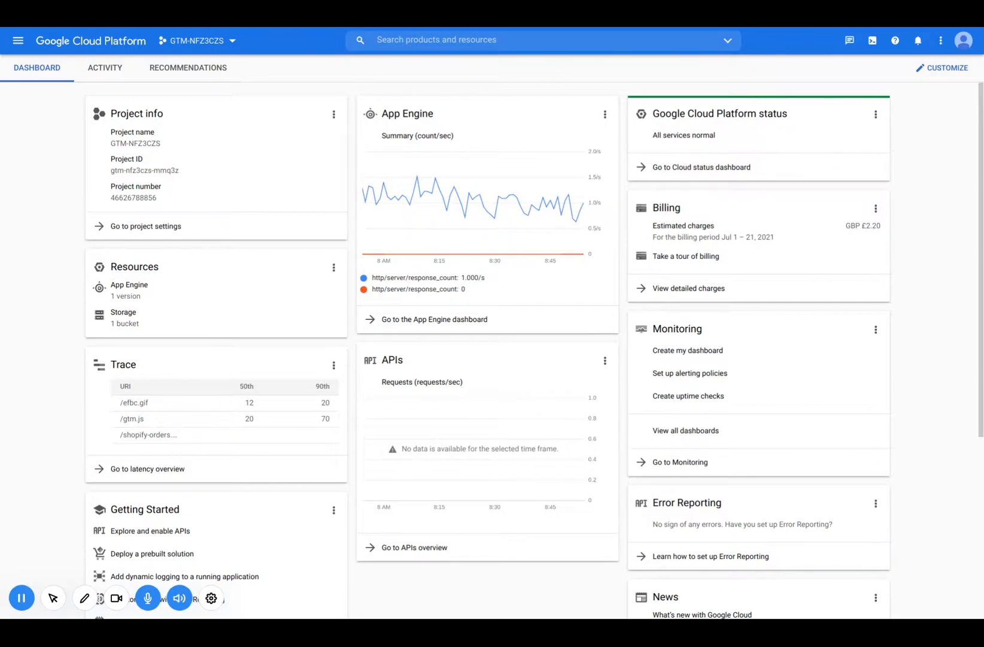
pyautogui.moveTo(28, 264)
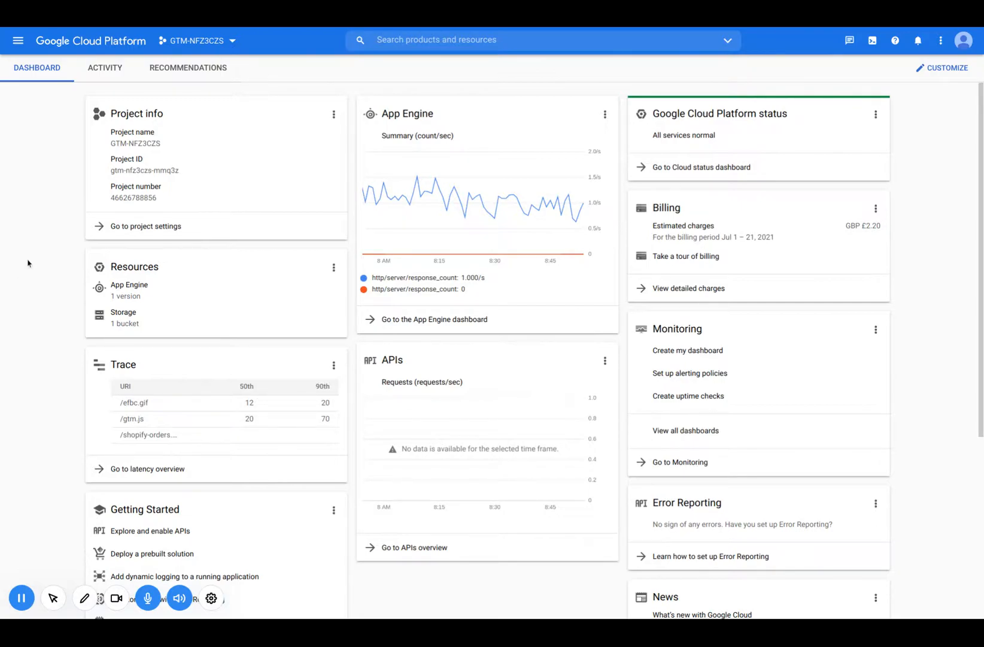
pyautogui.moveTo(17, 101)
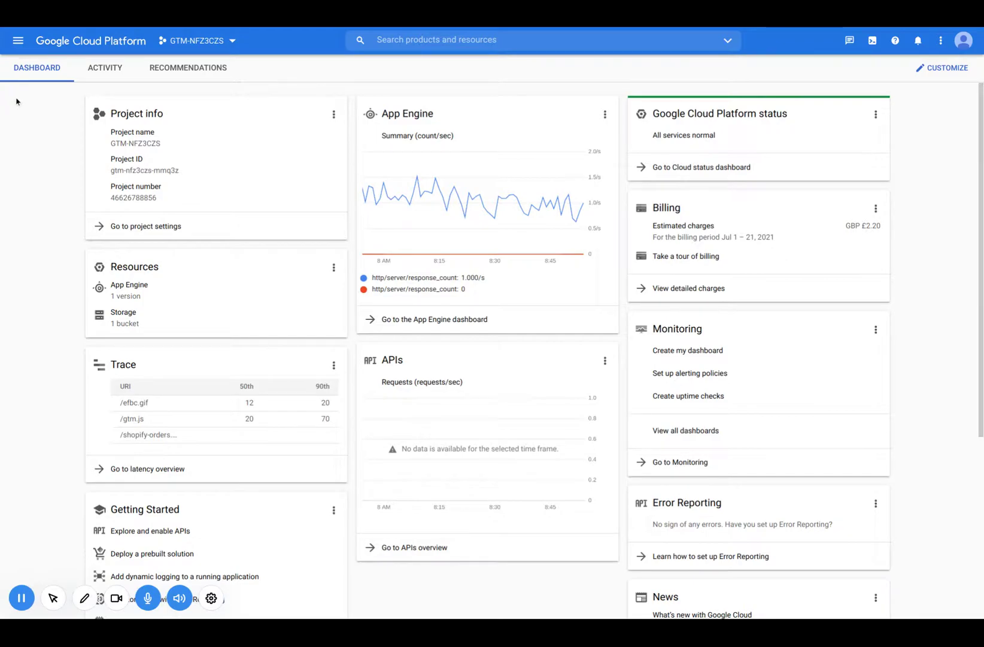
# Navigate from the main menu to the App Engine Dashboard and review the testing version's status.
pyautogui.click(18, 41)
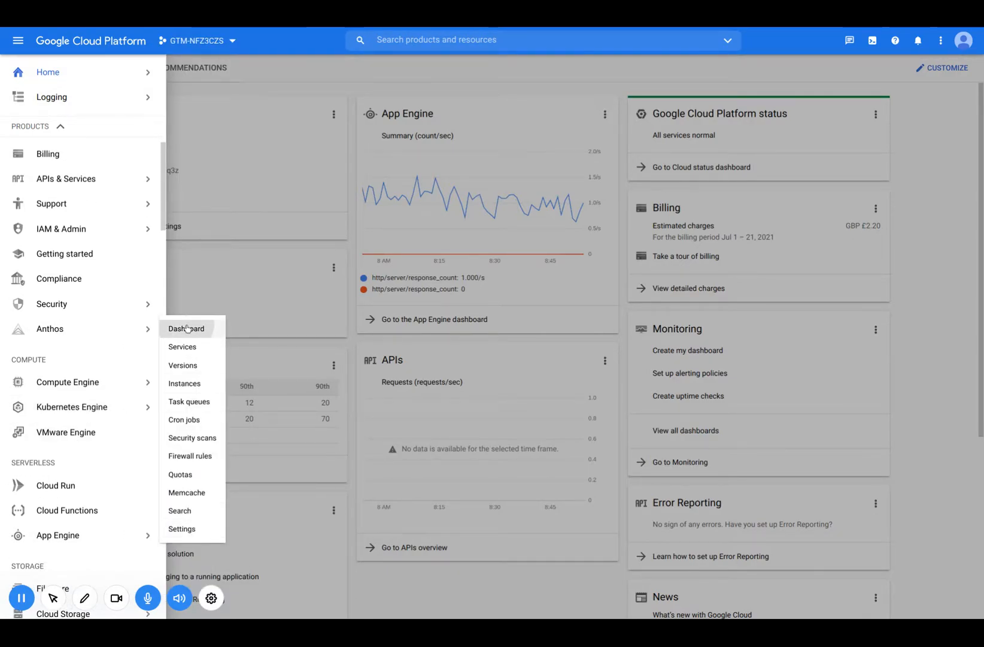
pyautogui.click(187, 328)
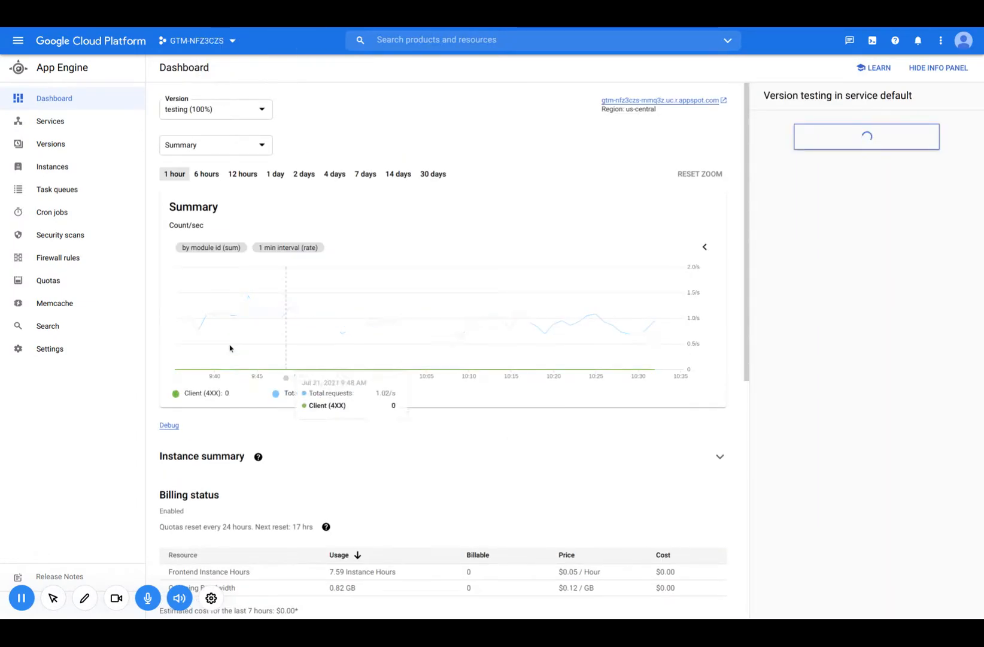
pyautogui.scroll(-3)
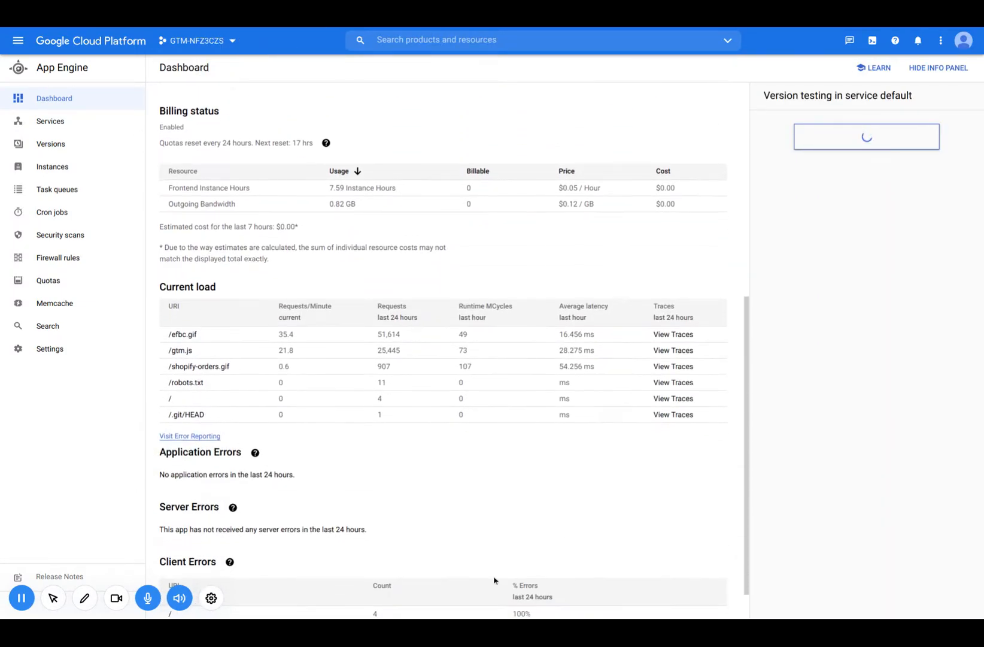
pyautogui.scroll(3)
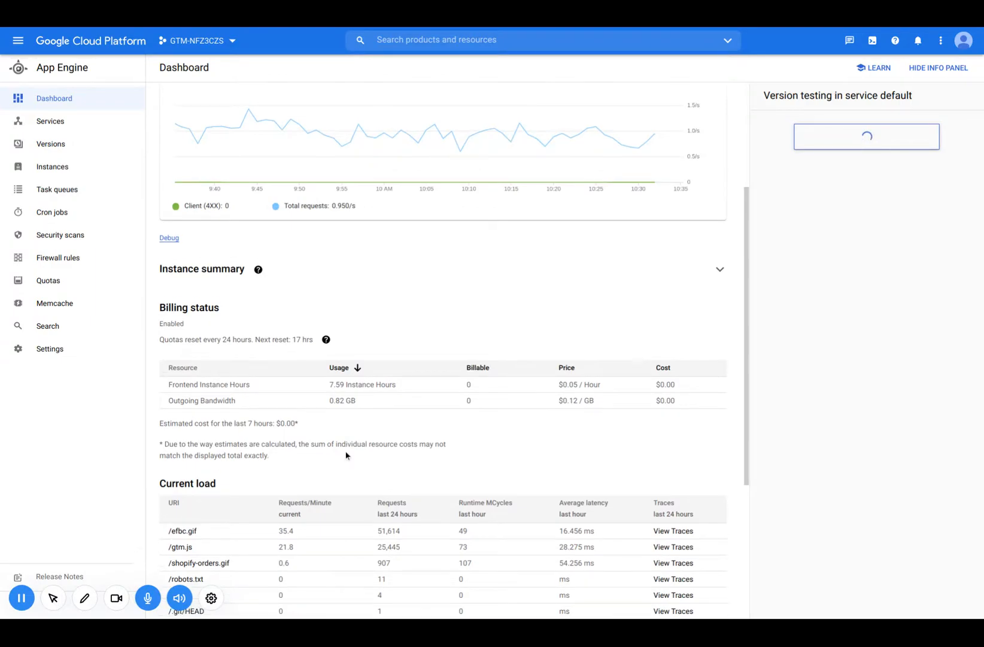
pyautogui.scroll(3)
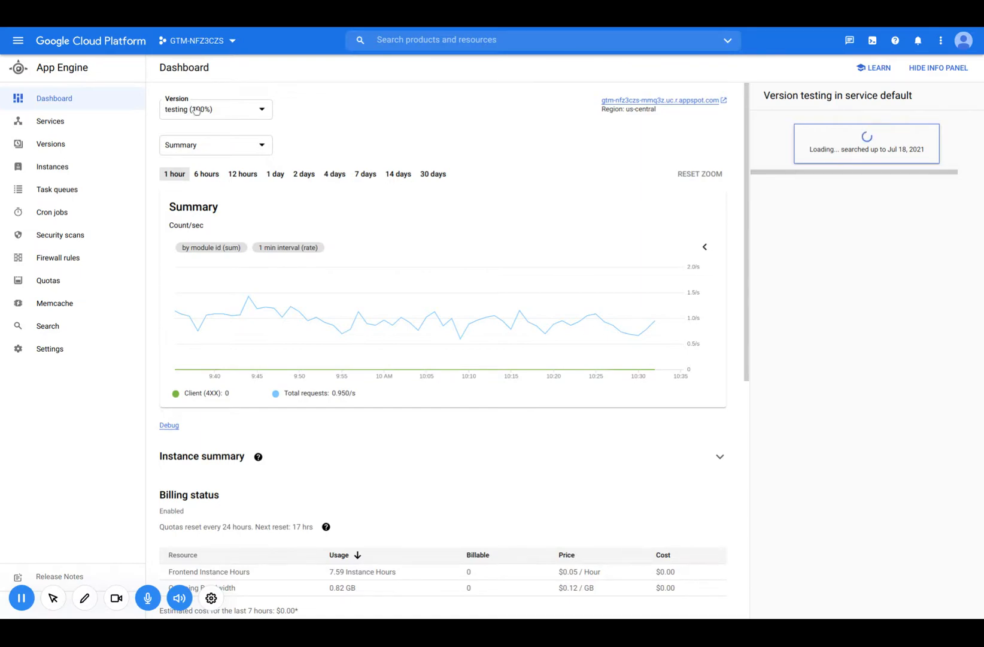
pyautogui.moveTo(311, 134)
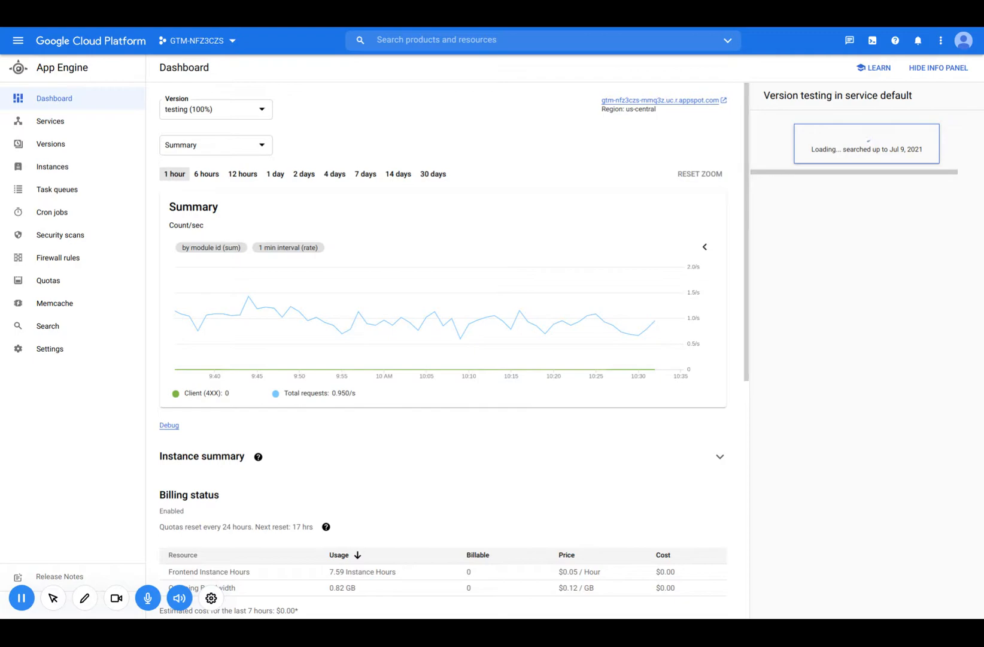
pyautogui.moveTo(872, 40)
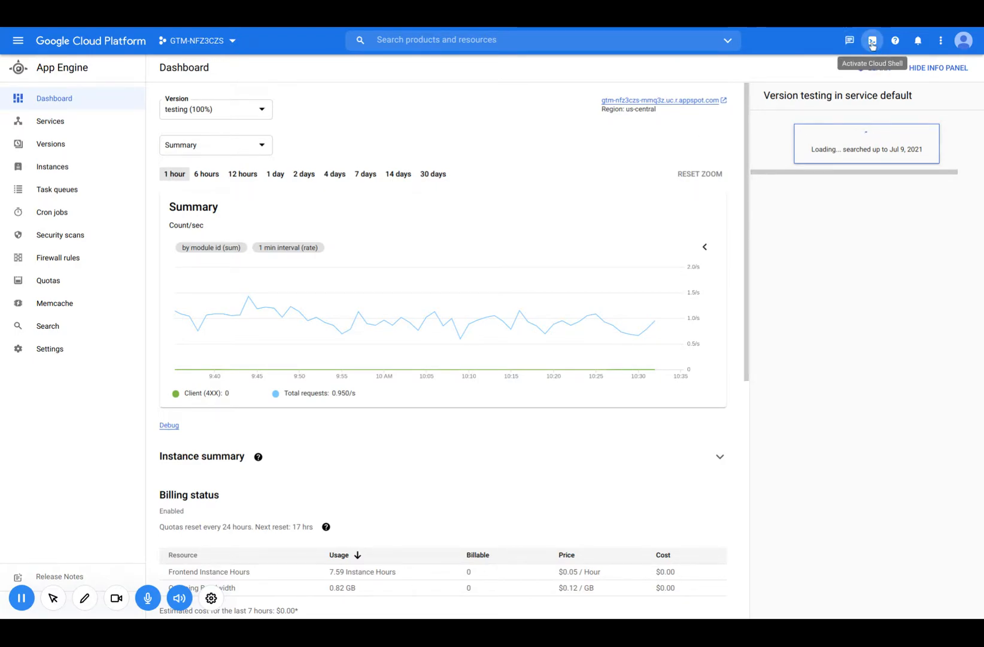
# Launch Cloud Shell and run the GTM server-side setup.sh script via bash curl.
pyautogui.click(872, 41)
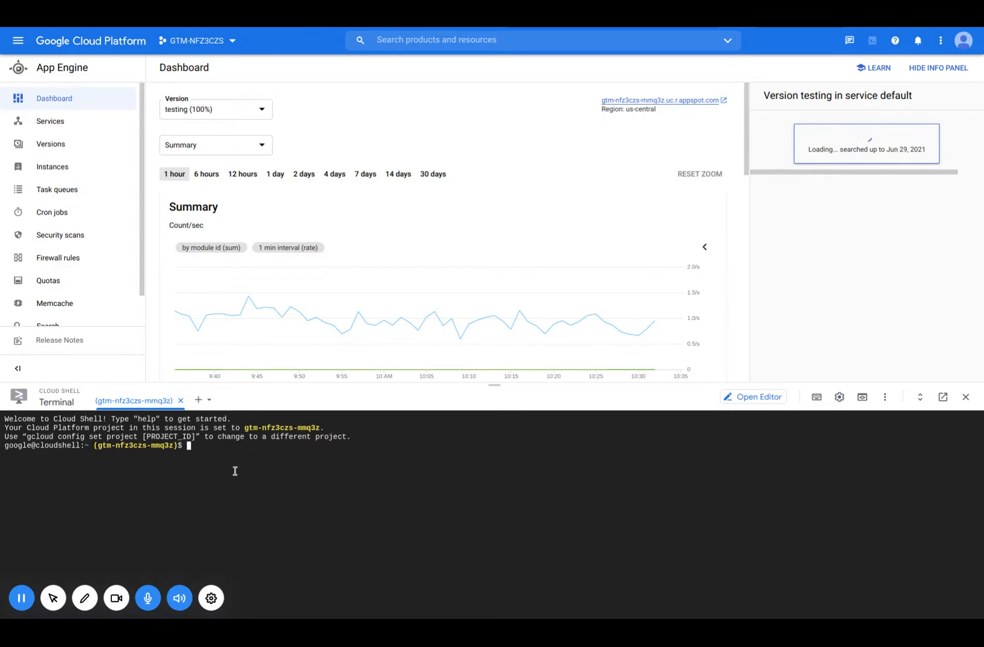
pyautogui.moveTo(219, 457)
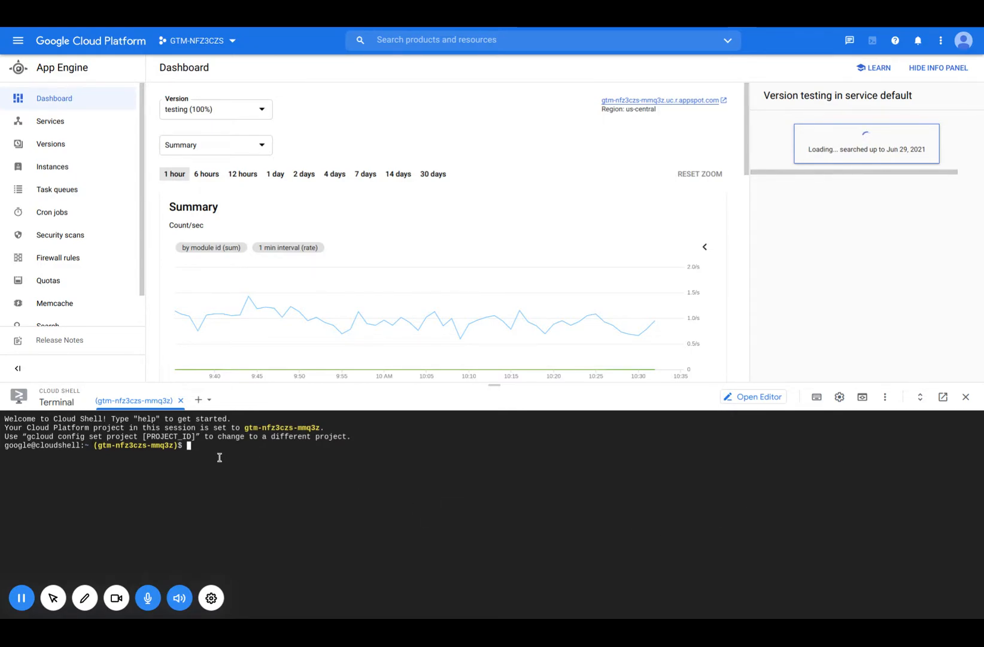
pyautogui.write('bash -c "$(curl -fsSL https://googletagmanager.com/static/serverjs/setup.sh)"')
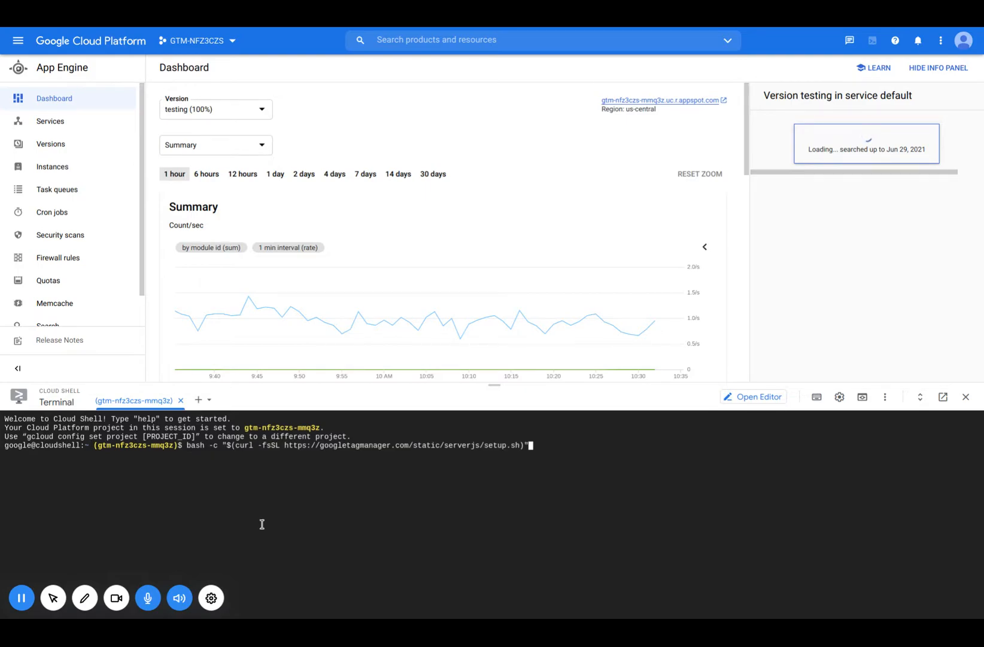
pyautogui.press('Return')
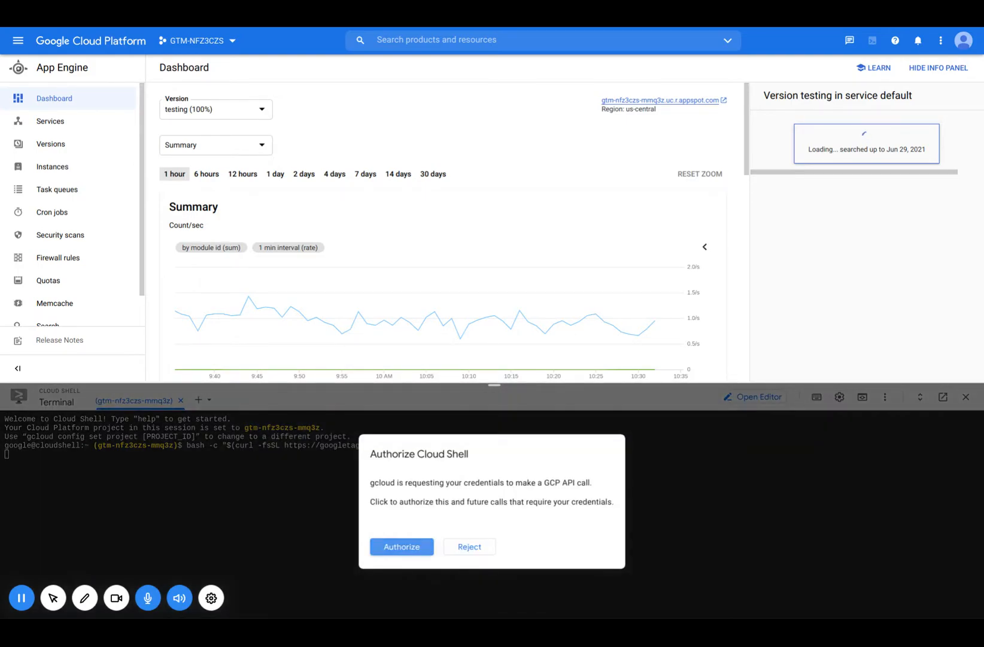
# Authorize Cloud Shell to use the account credentials for the setup script.
pyautogui.click(401, 546)
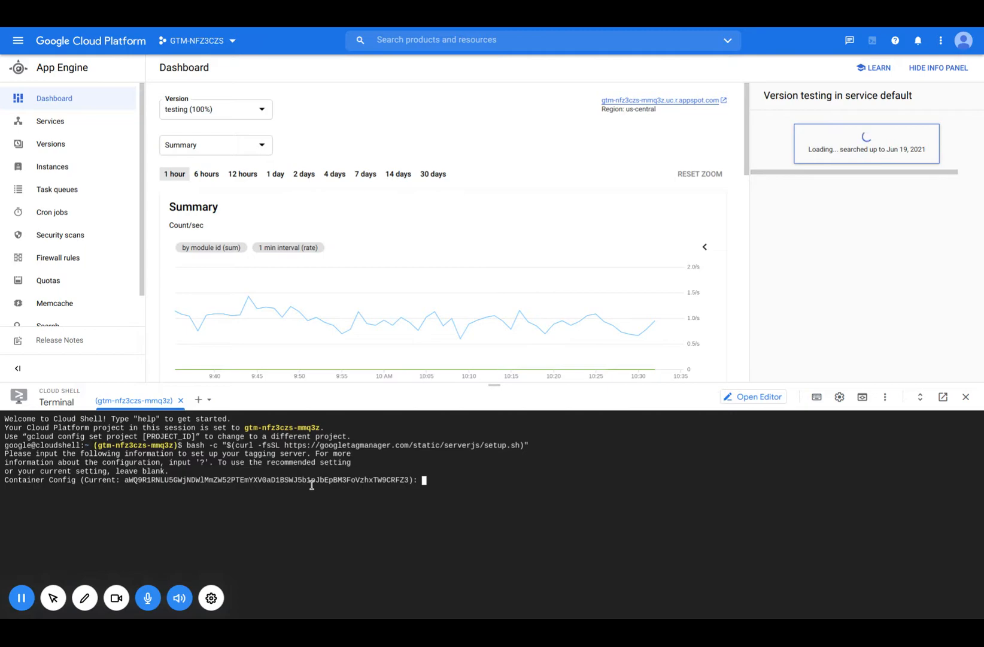
pyautogui.moveTo(588, 535)
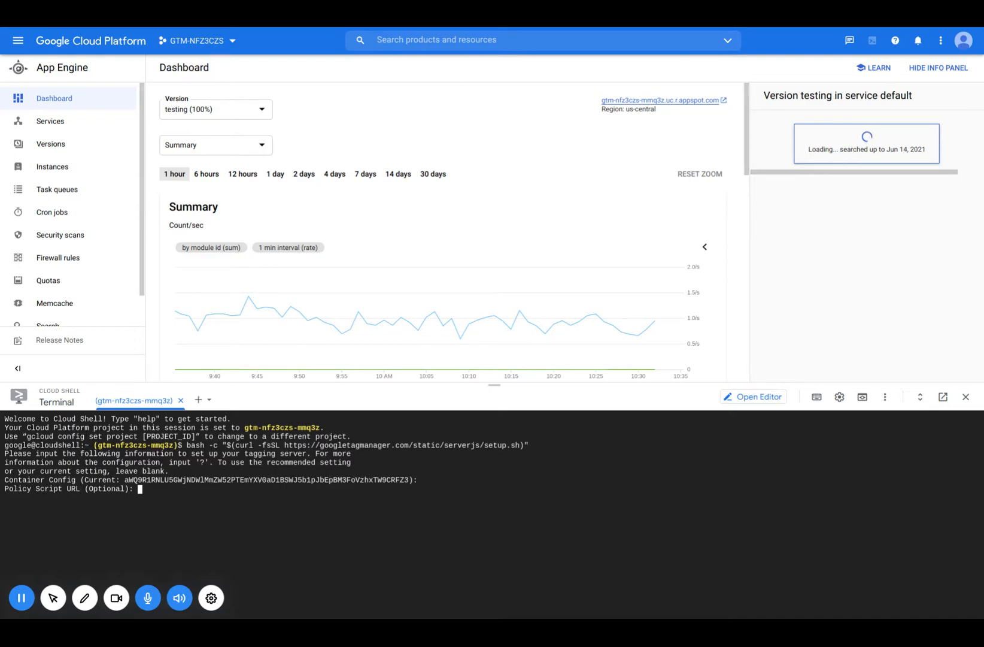
# Leave policy script URL empty, keep request logging, and set deployment type to production.
pyautogui.press('Return')
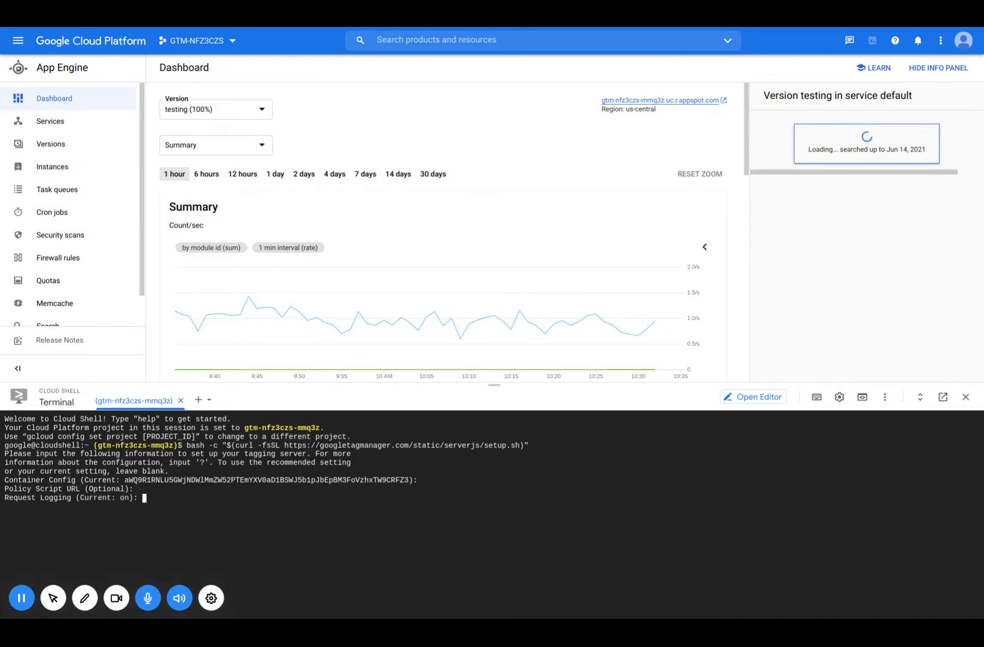
pyautogui.press('Return')
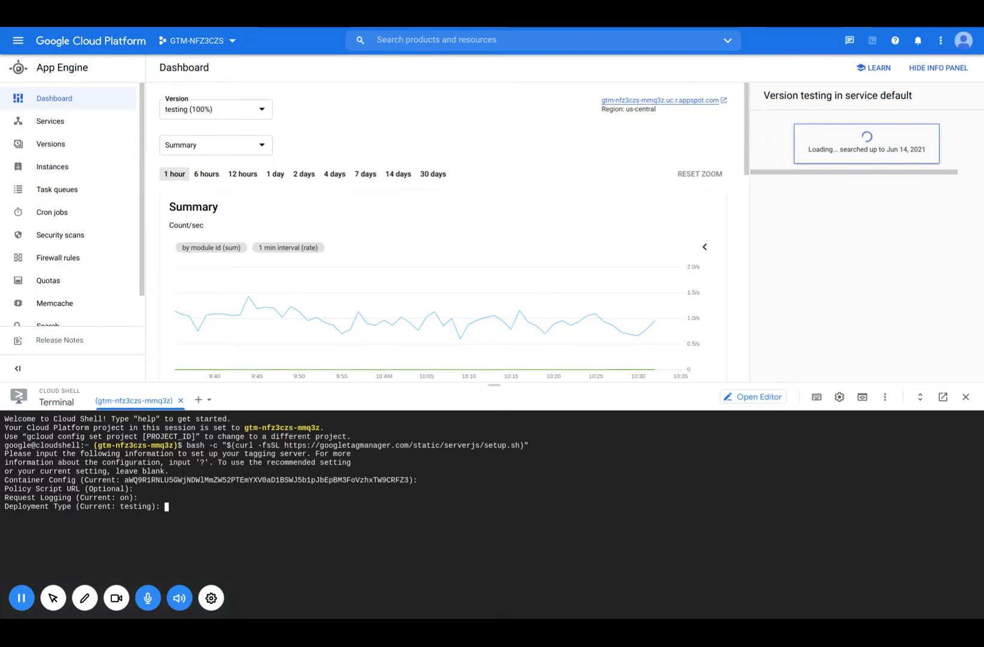
pyautogui.write('prt')
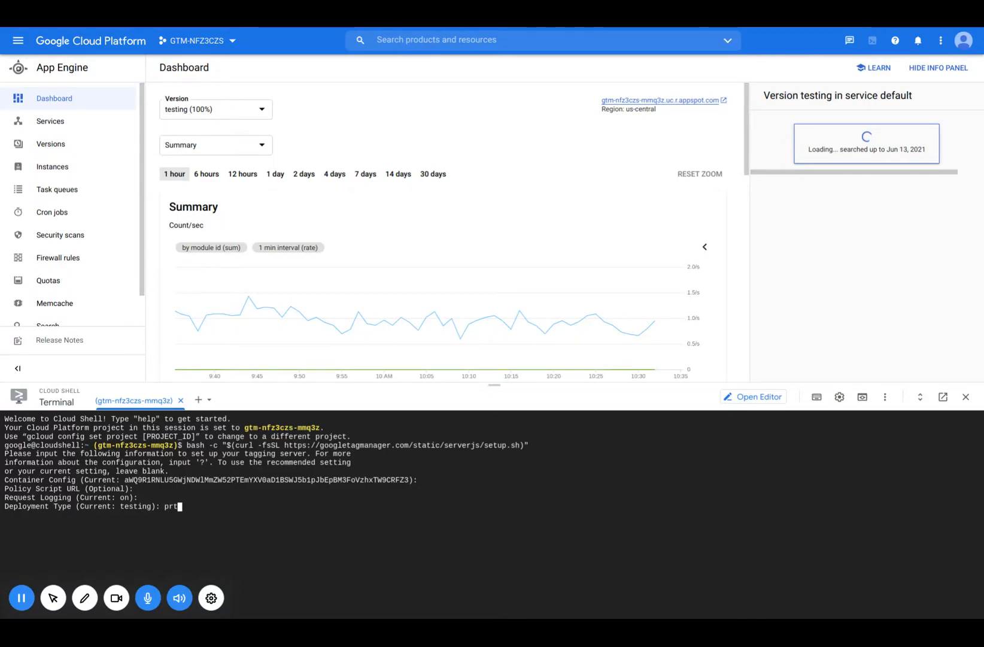
pyautogui.write('production')
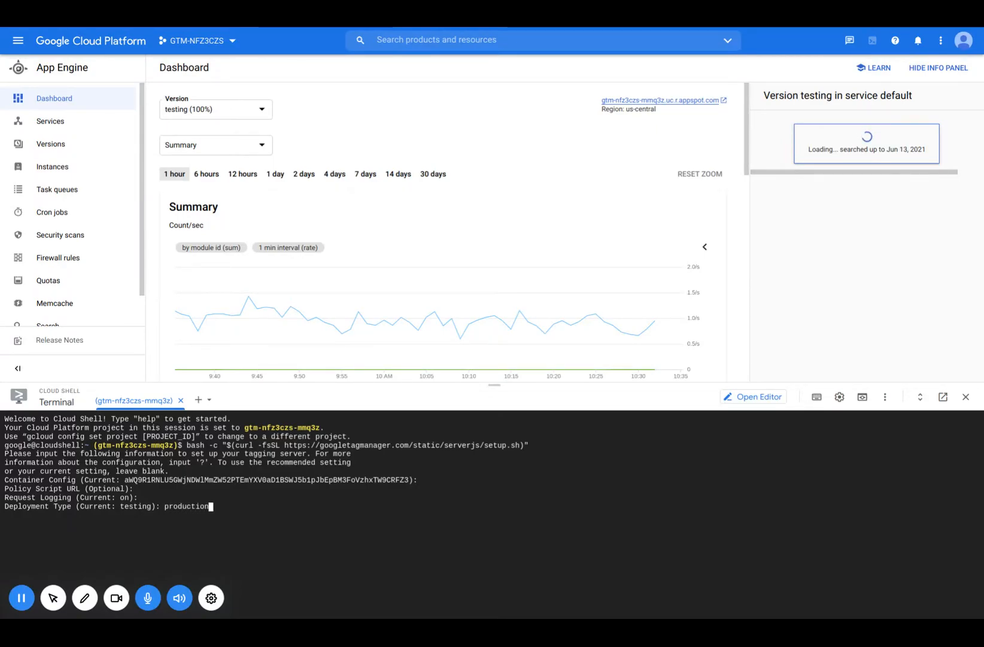
pyautogui.press('Return')
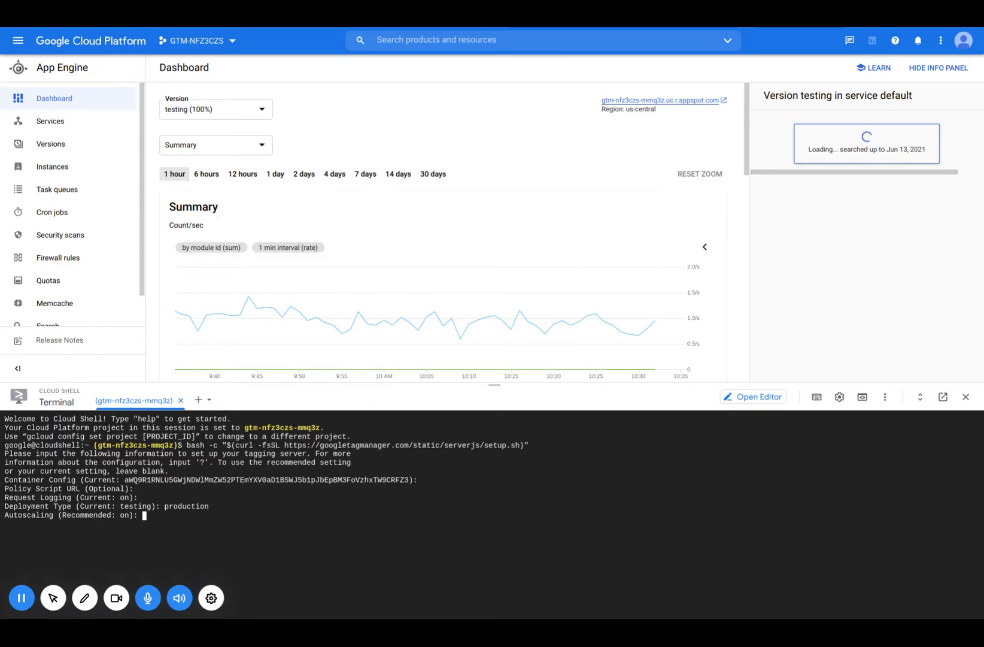
# Turn autoscaling on and accept the recommended 3 minimum and 6 maximum servers.
pyautogui.write('on')
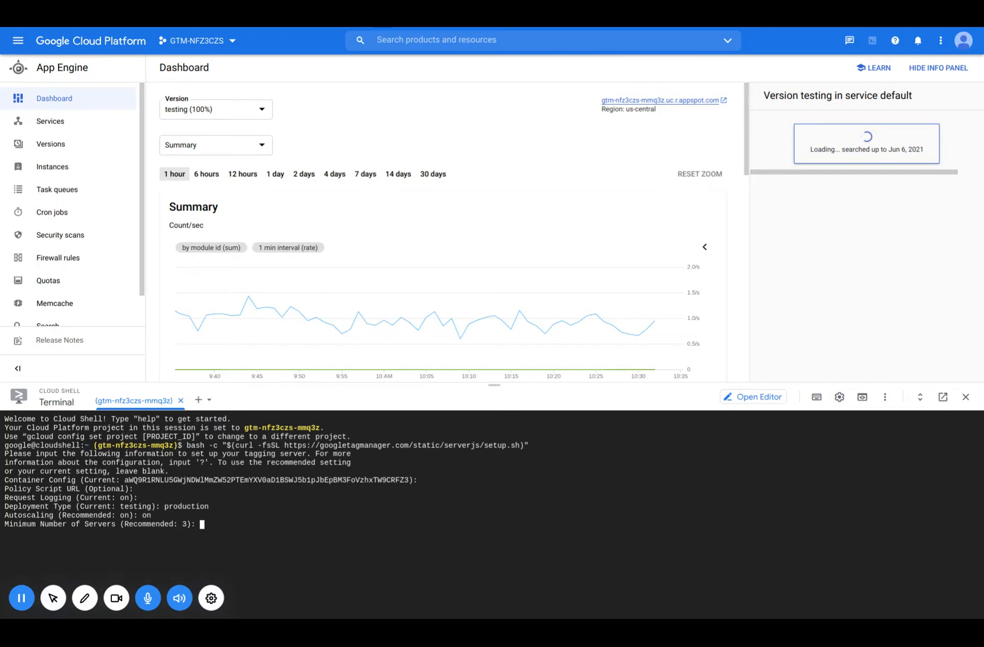
pyautogui.press('Return')
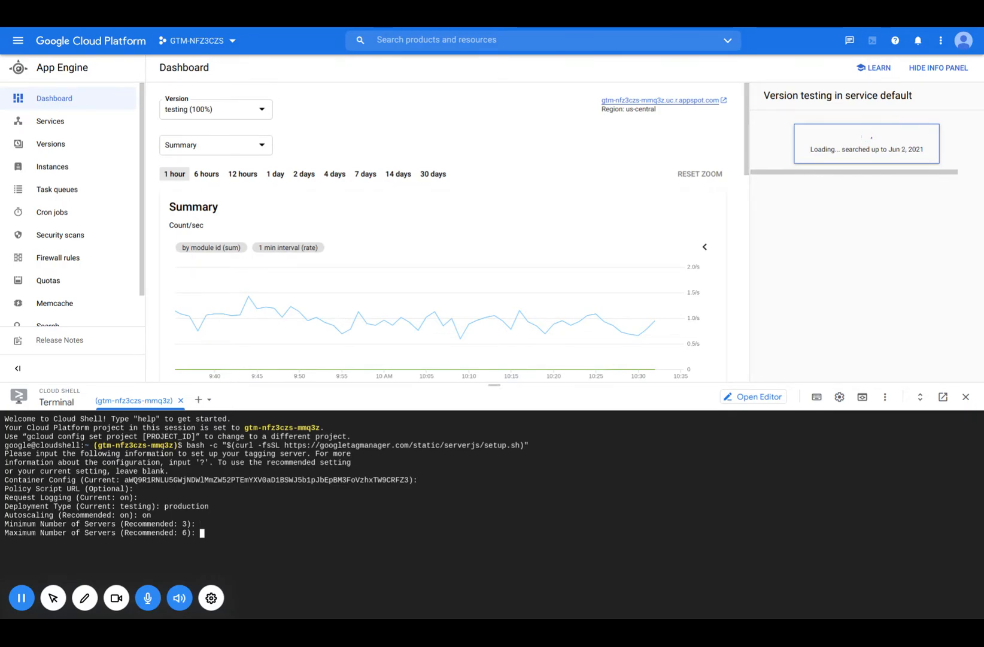
pyautogui.press('Return')
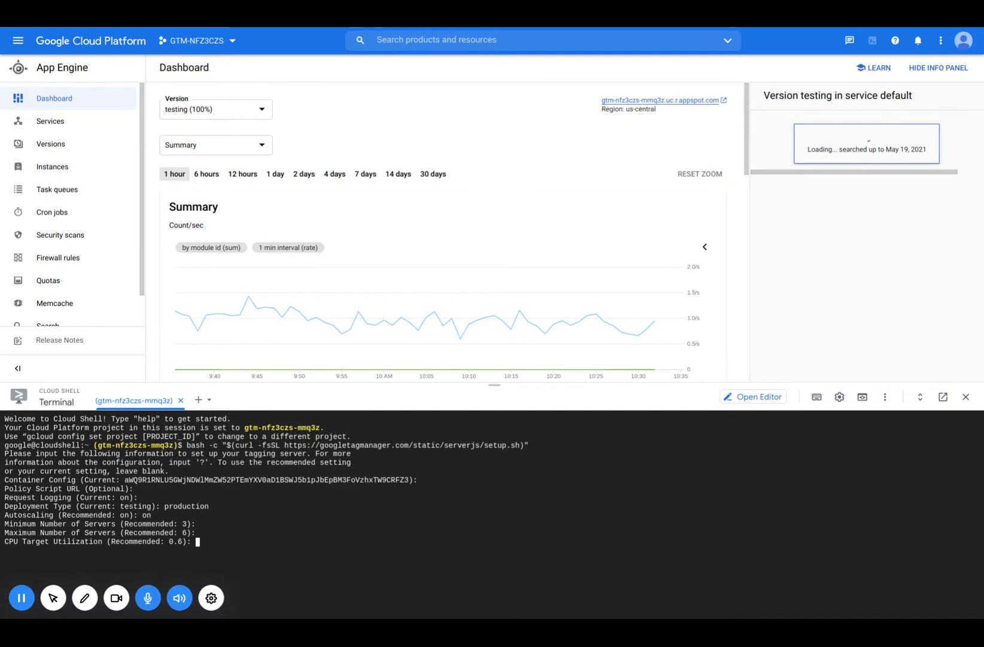
# Accept 0.6 CPU target utilization and confirm with y to start the production deployment.
pyautogui.press('Return')
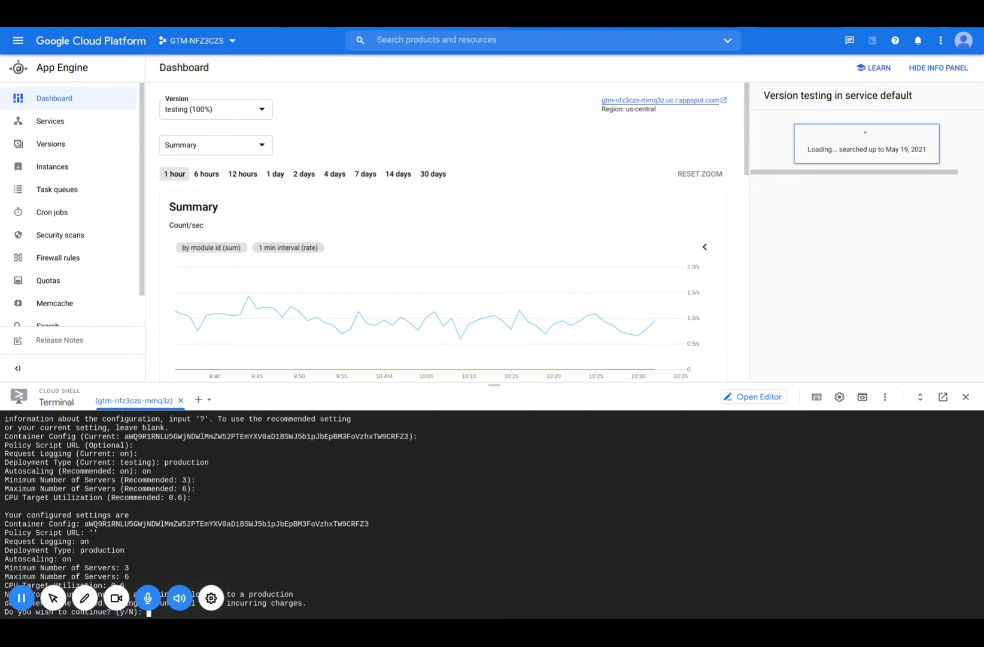
pyautogui.write('y')
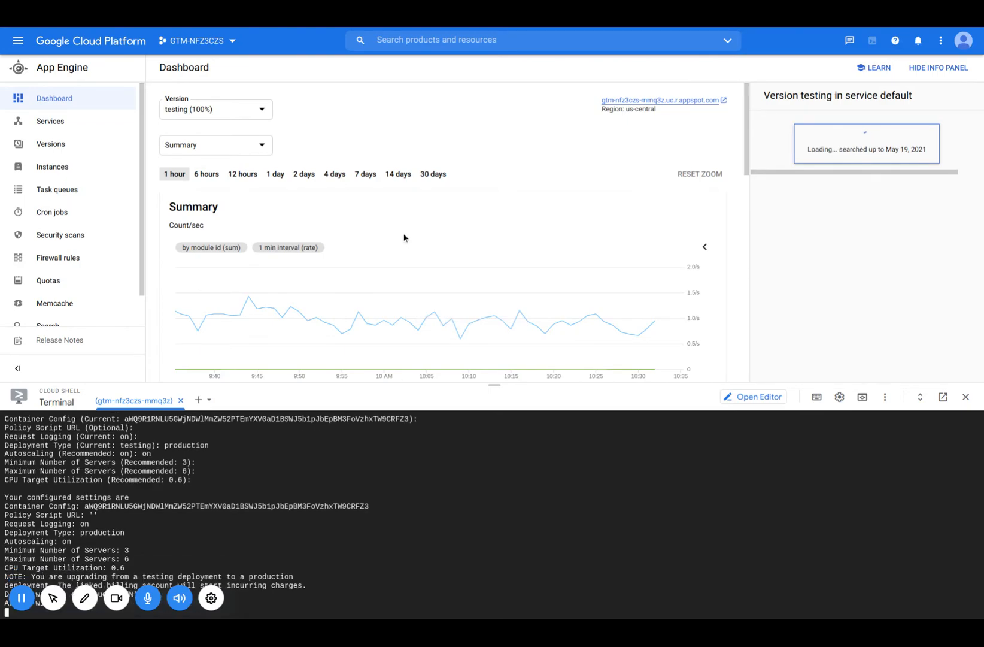
pyautogui.moveTo(627, 454)
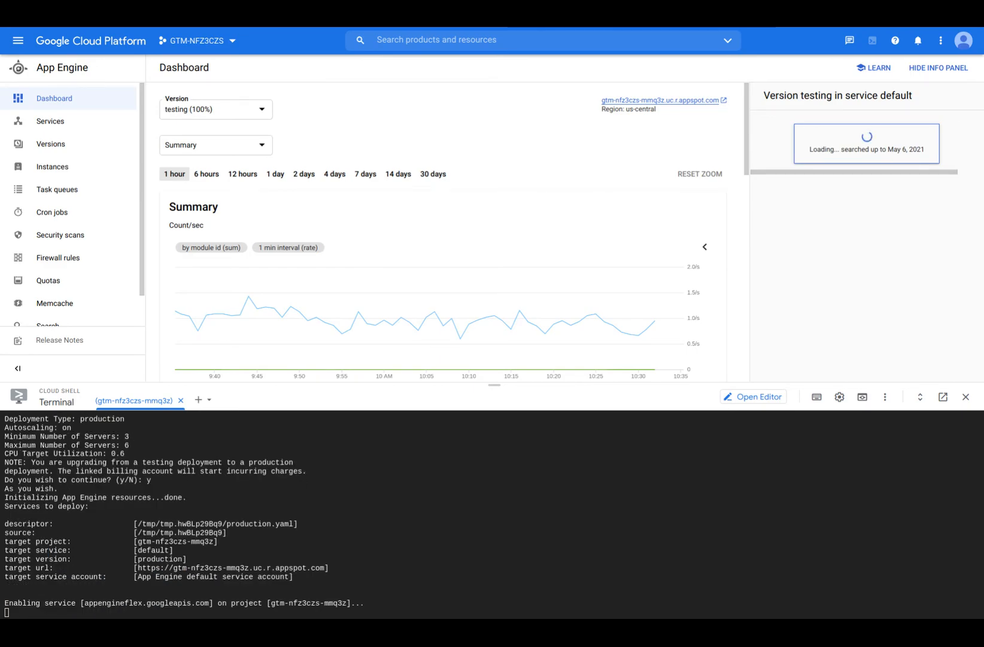
pyautogui.moveTo(526, 195)
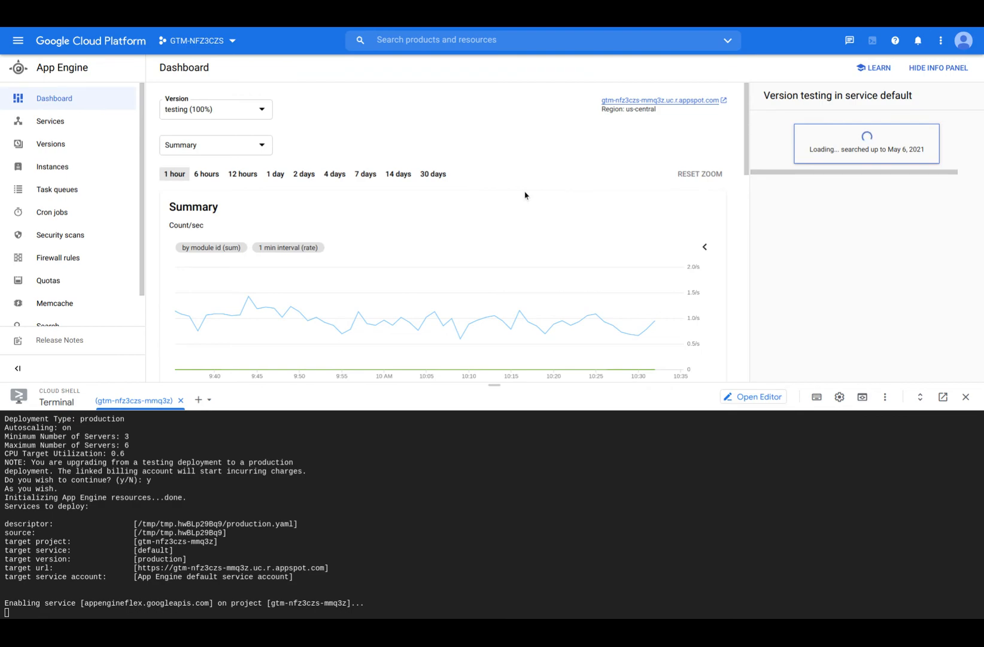
pyautogui.moveTo(509, 494)
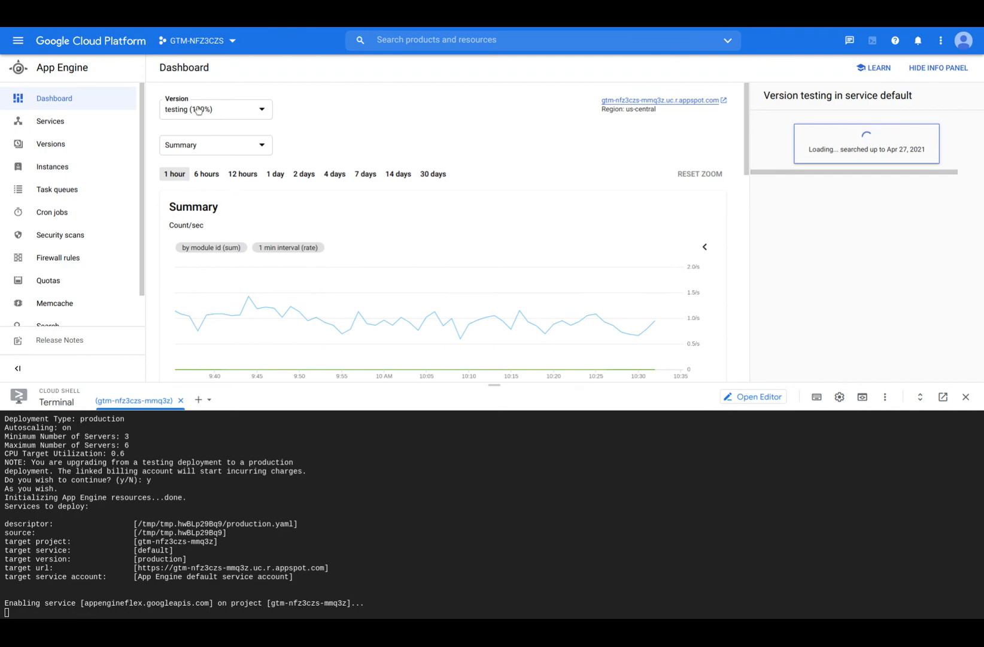
pyautogui.moveTo(595, 314)
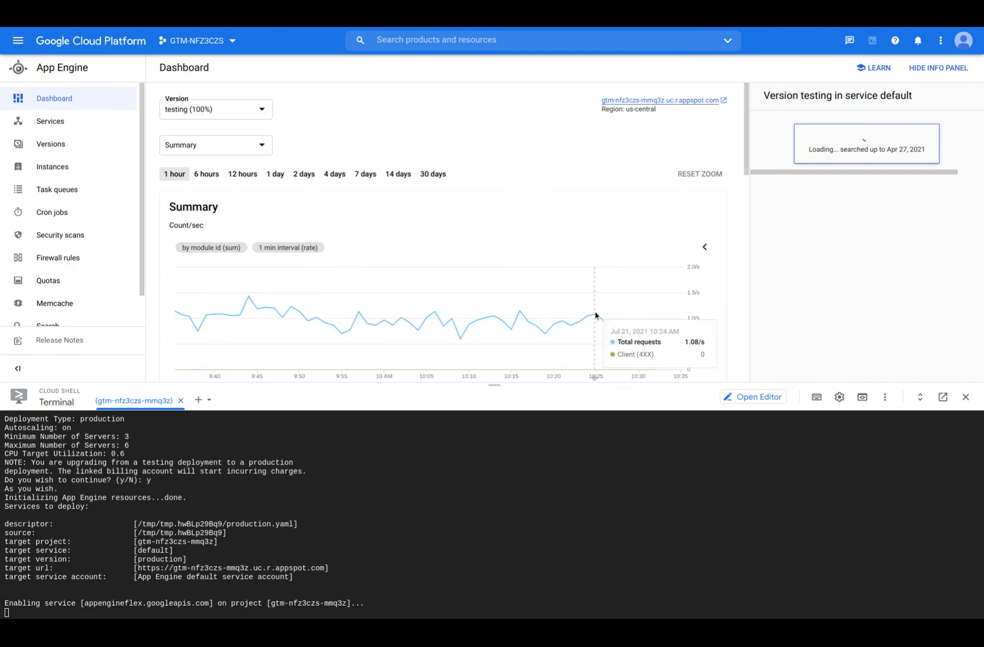